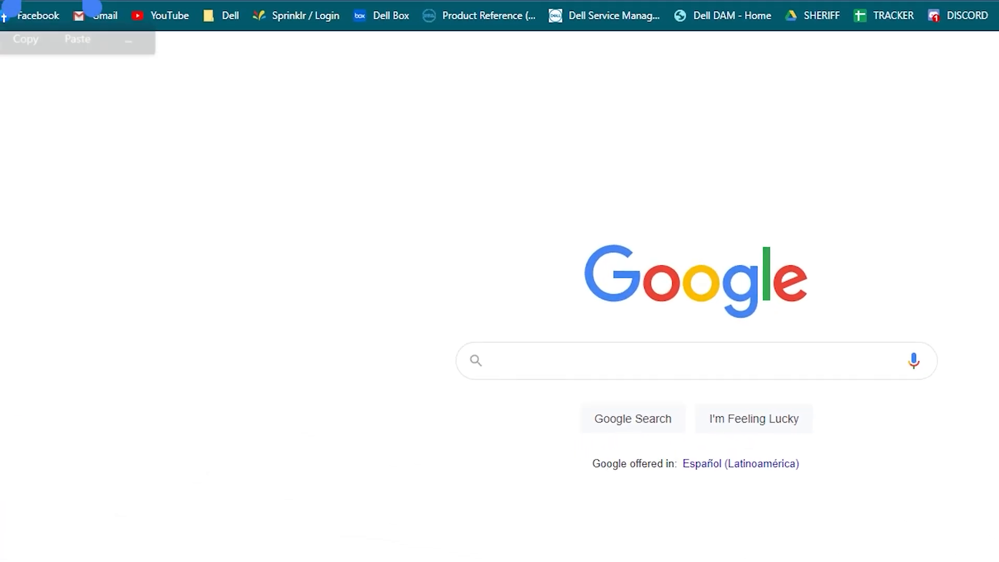
{"action": "type", "text": "www.dell.com/support"}
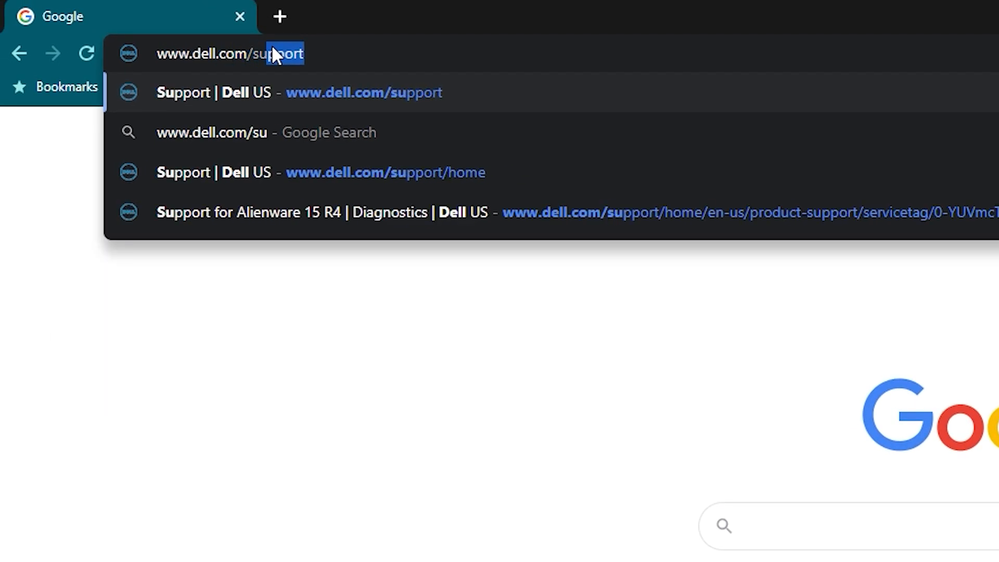
{"action": "key", "text": "Enter"}
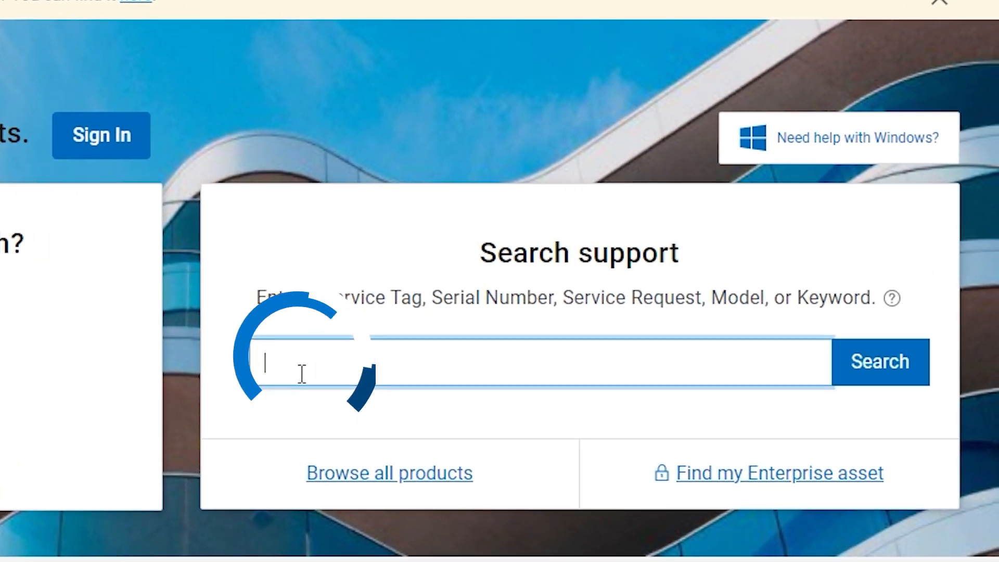
Search Dell Support for the product by its service tag.
{"action": "type", "text": "XXXXXX"}
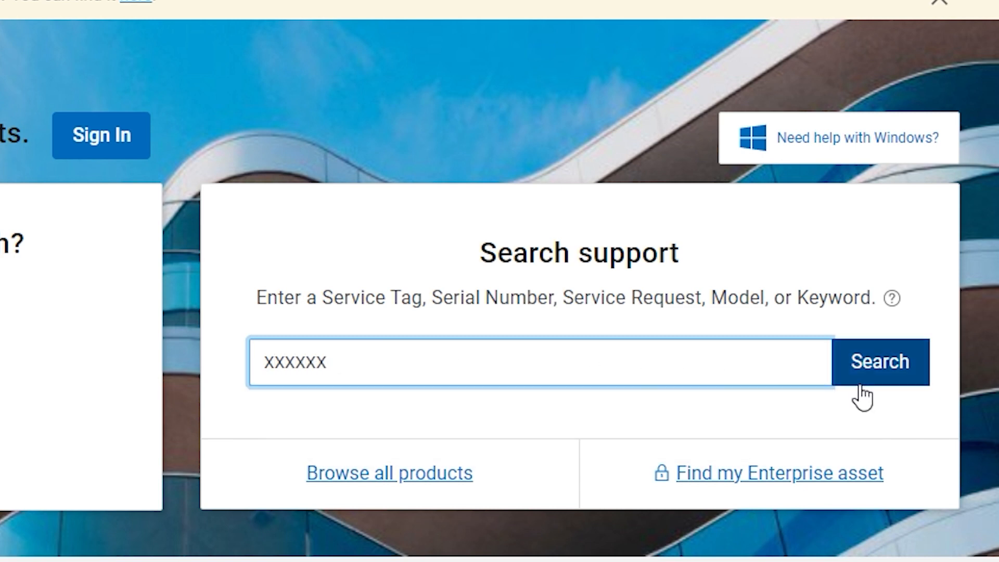
{"action": "left_click", "coordinate": [878, 361]}
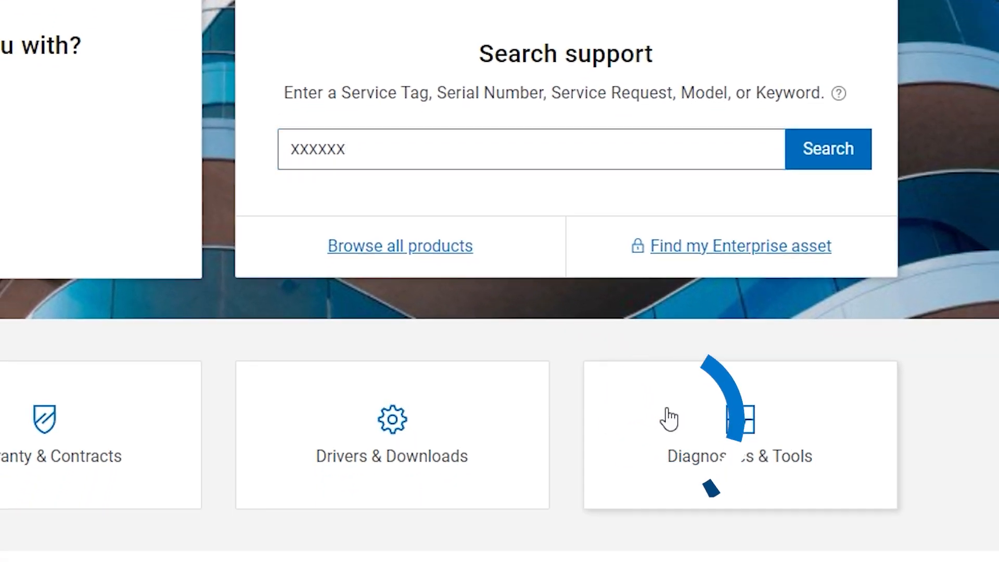
Open Diagnostics & Tools and start the 10-minute hardware quick test.
{"action": "left_click", "coordinate": [740, 434]}
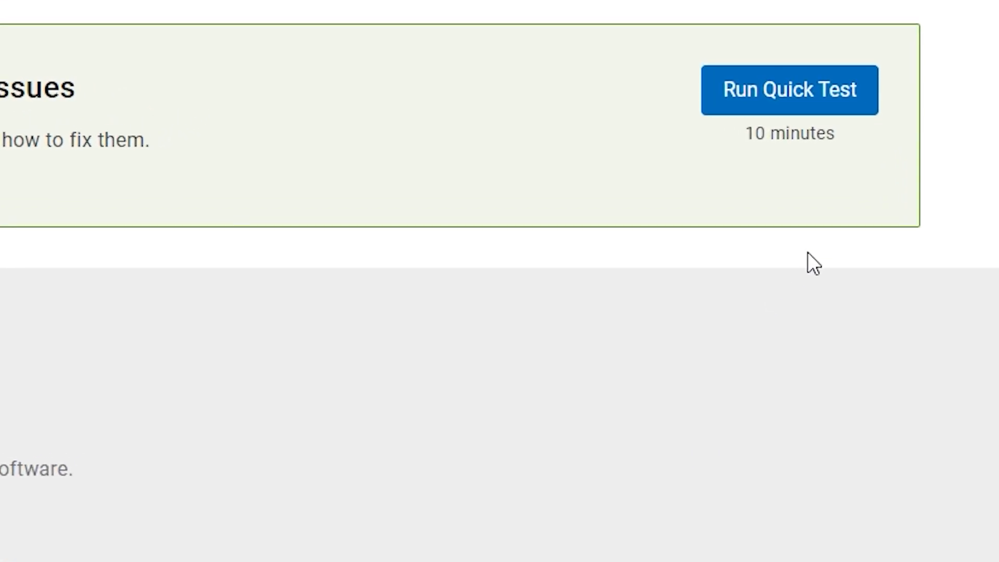
{"action": "left_click", "coordinate": [788, 90]}
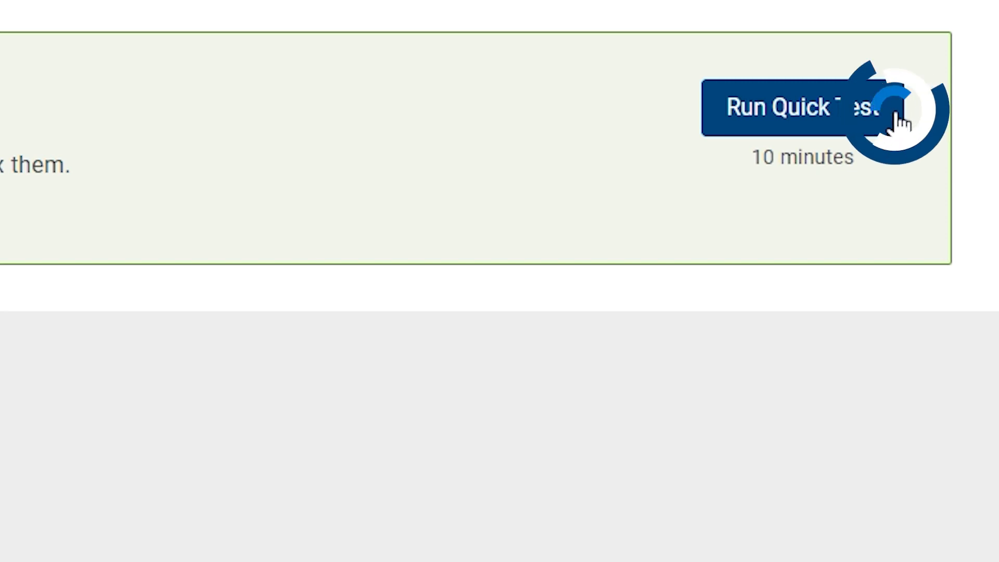
{"action": "left_click", "coordinate": [800, 106]}
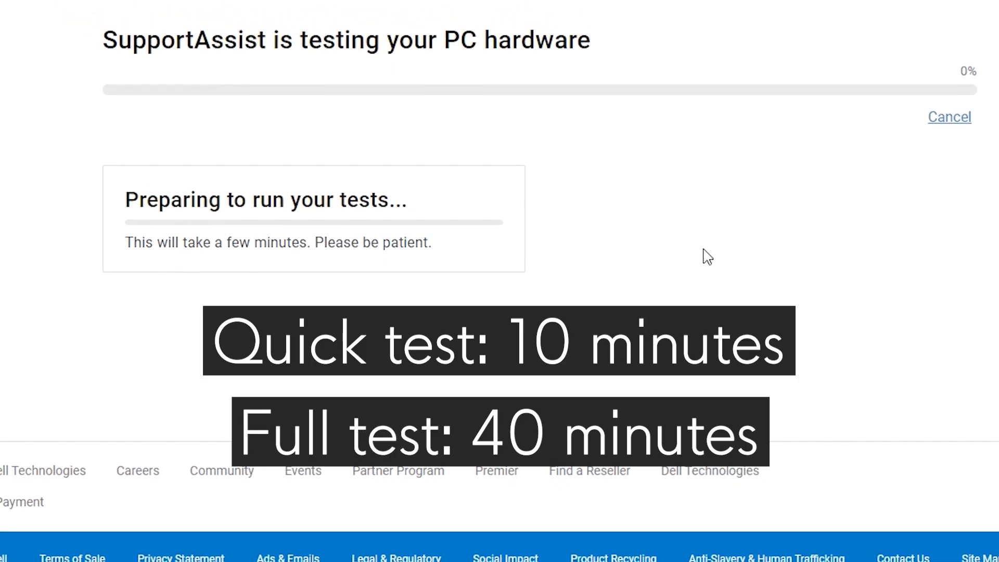
Scroll down to follow component test progress until the test reaches 74%.
{"action": "scroll", "scroll_direction": "down", "scroll_amount": 3}
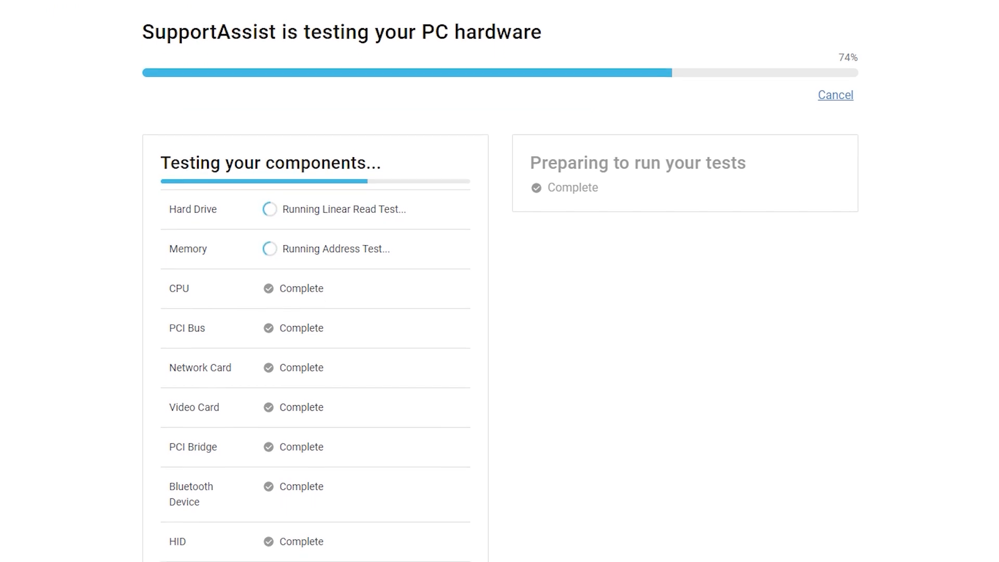
{"action": "scroll", "scroll_direction": "down", "scroll_amount": 3}
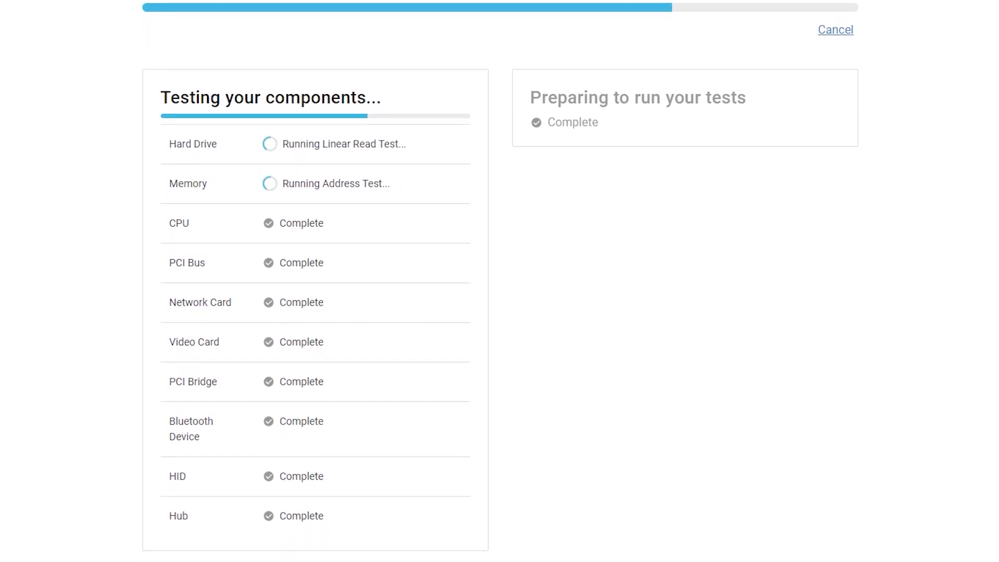